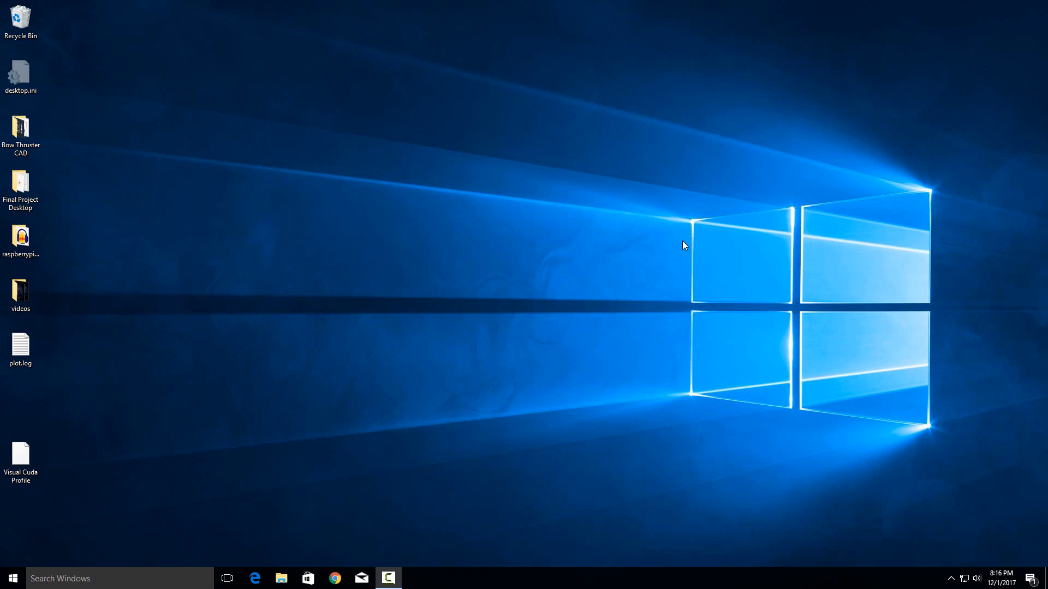
pyautogui.moveTo(688, 263)
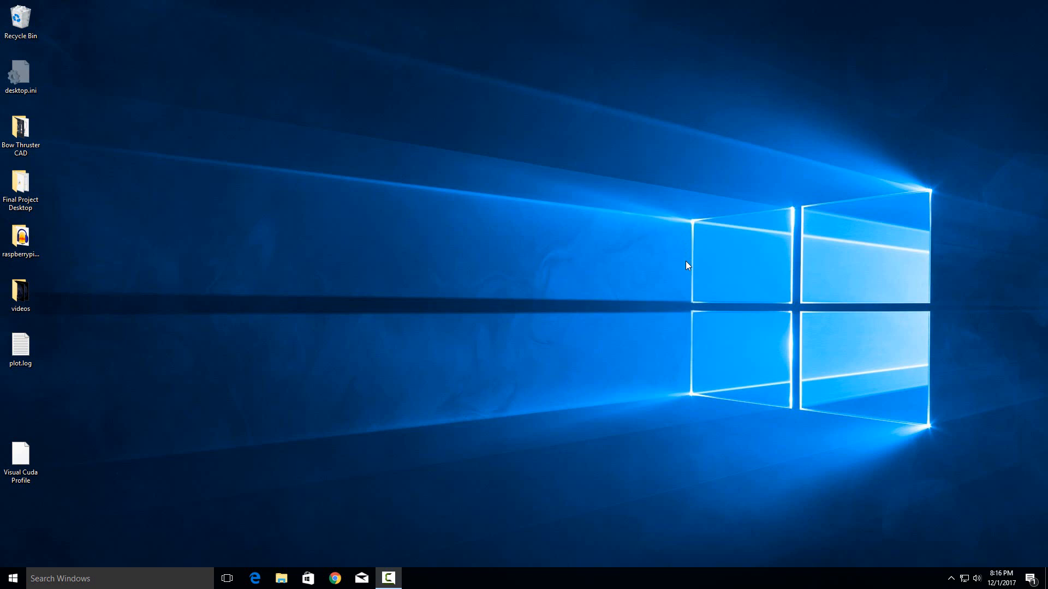
pyautogui.moveTo(655, 292)
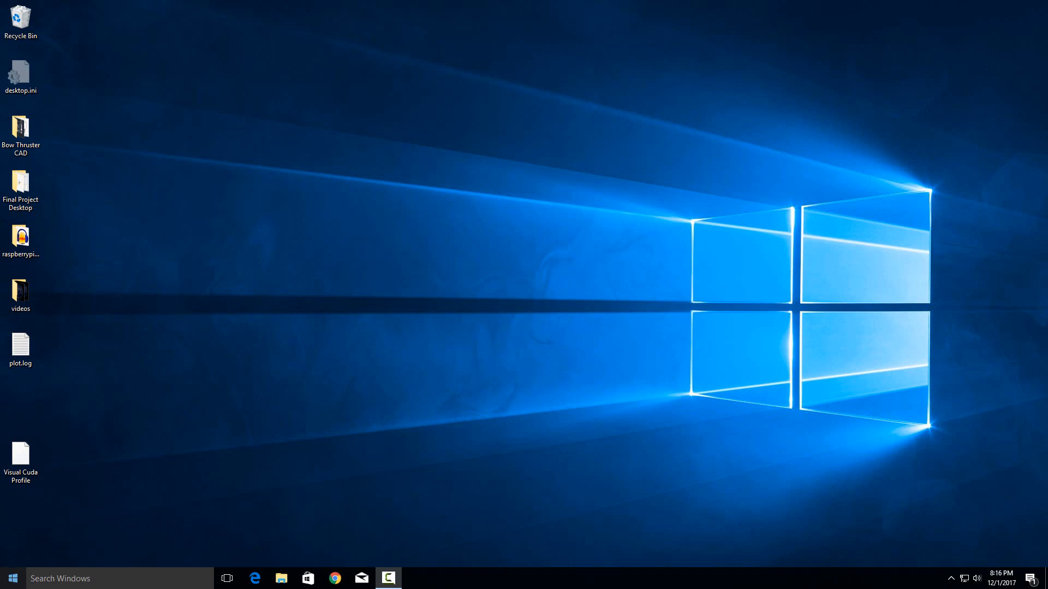
# Enter the shell:startup command in the Run dialog without submitting it.
pyautogui.click(12, 578)
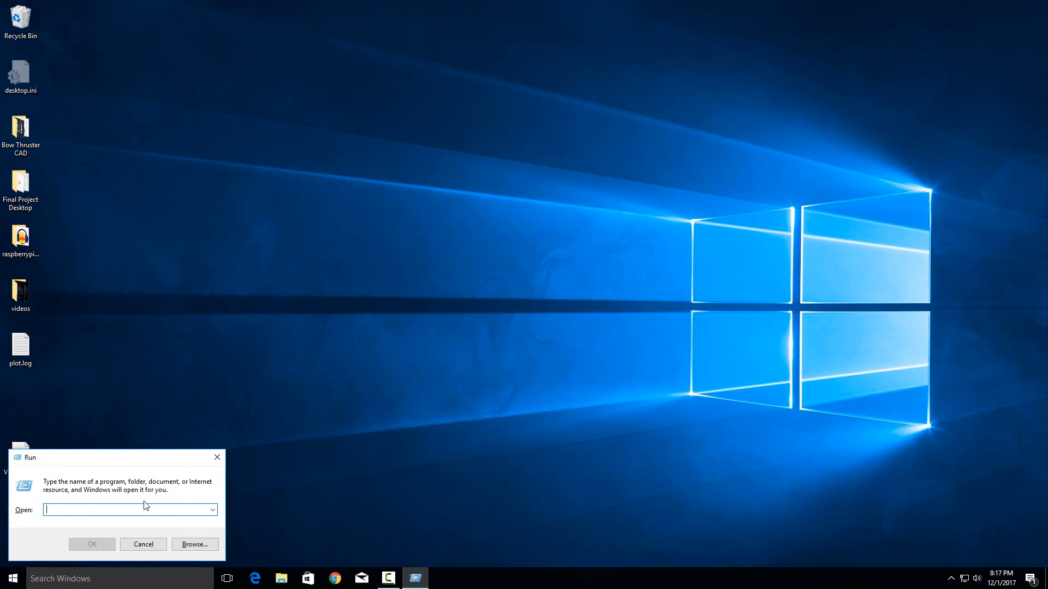
pyautogui.write('shell:')
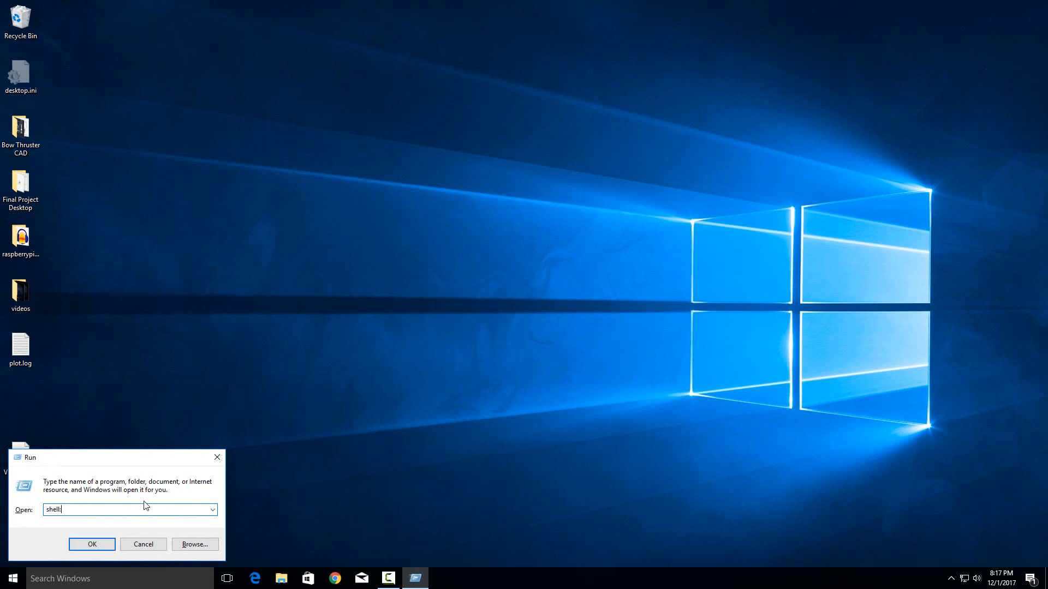
pyautogui.write('startup')
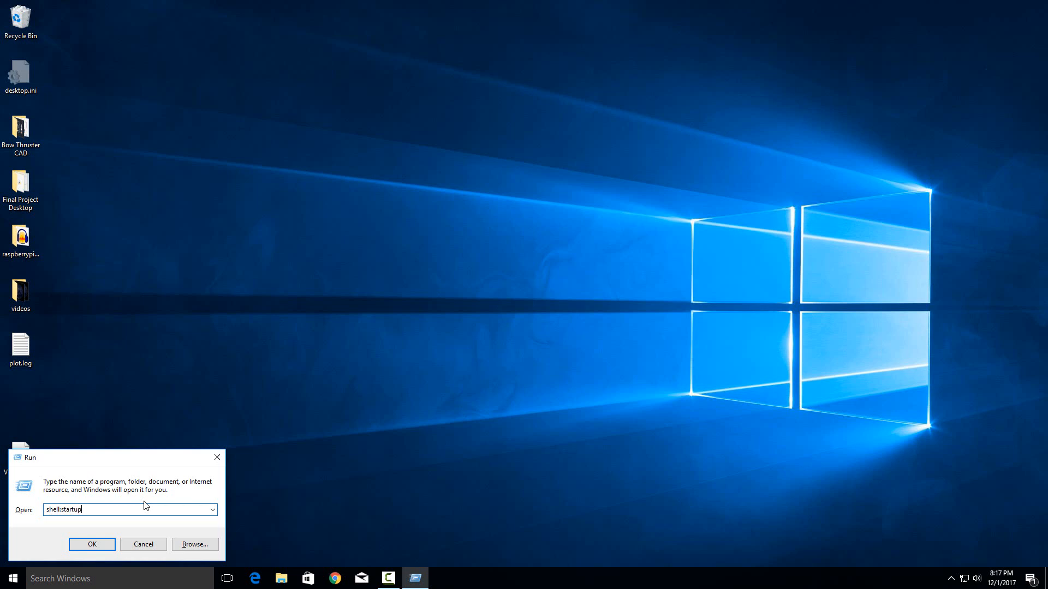
pyautogui.moveTo(24, 494)
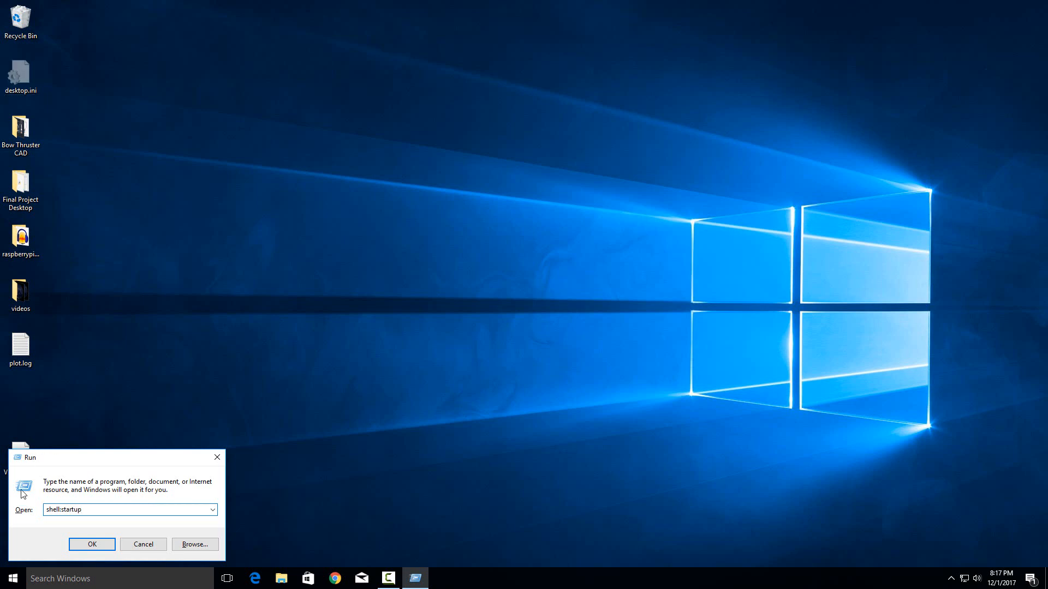
# Run shell:startup and maximize the Startup folder listing AudioSwitch and desktop.ini.
pyautogui.click(92, 544)
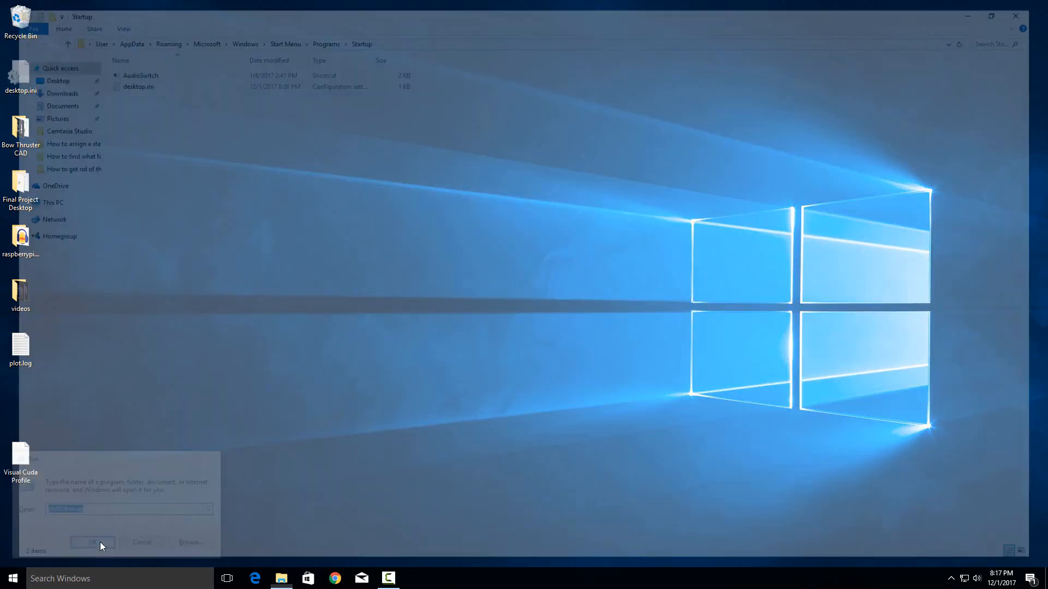
pyautogui.click(93, 541)
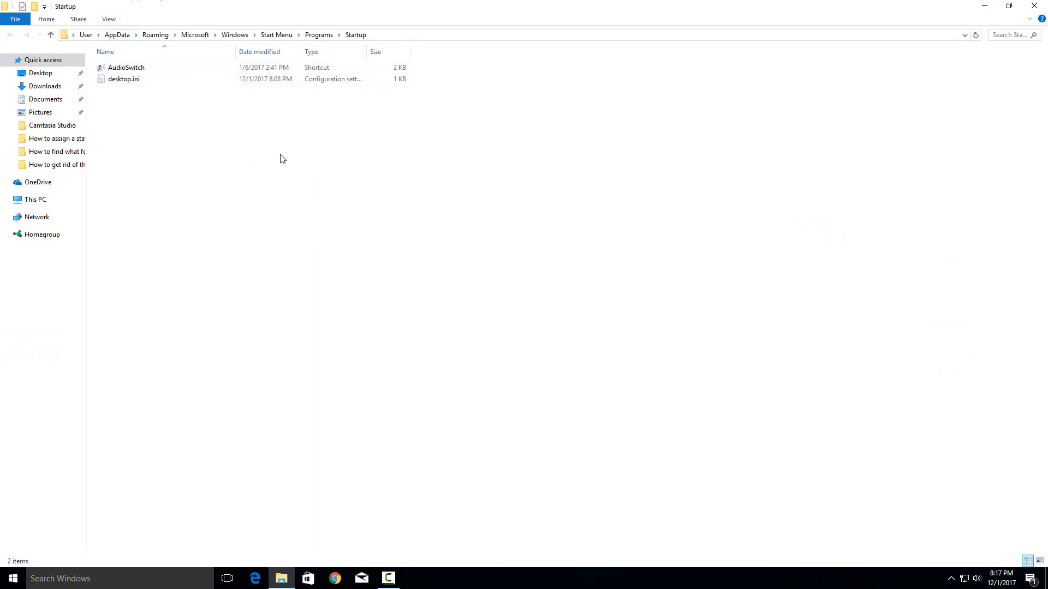
pyautogui.moveTo(272, 255)
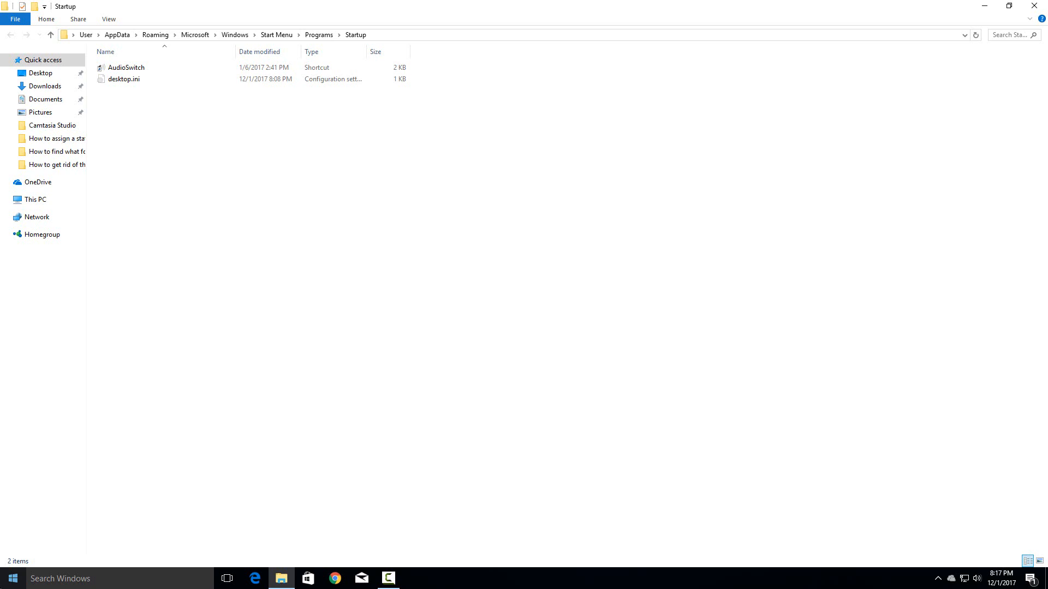
# Scroll the Start menu app list to Google Chrome and show its context menu.
pyautogui.click(12, 579)
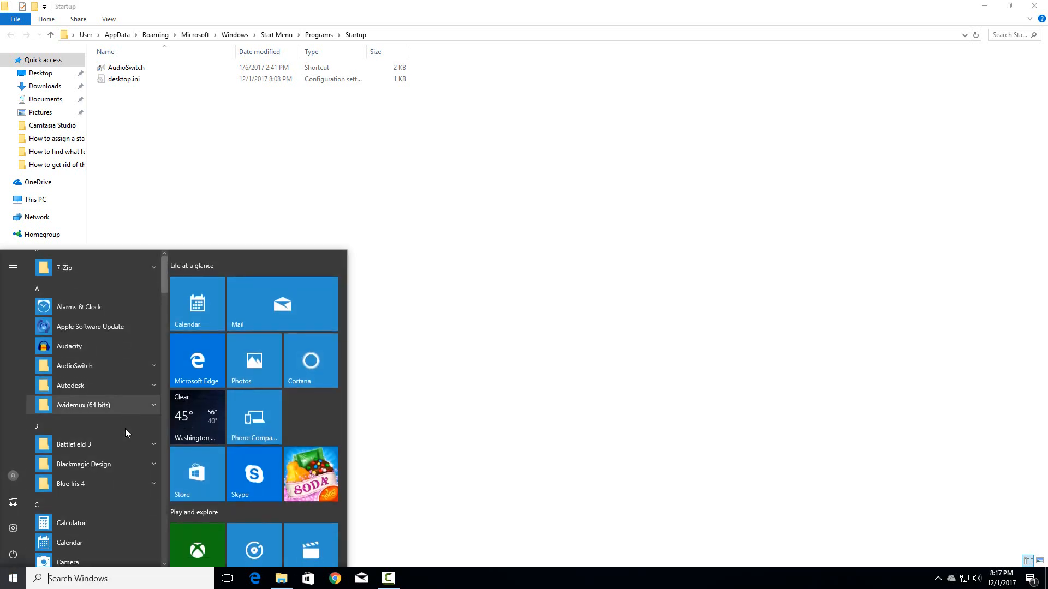
pyautogui.scroll(-3)
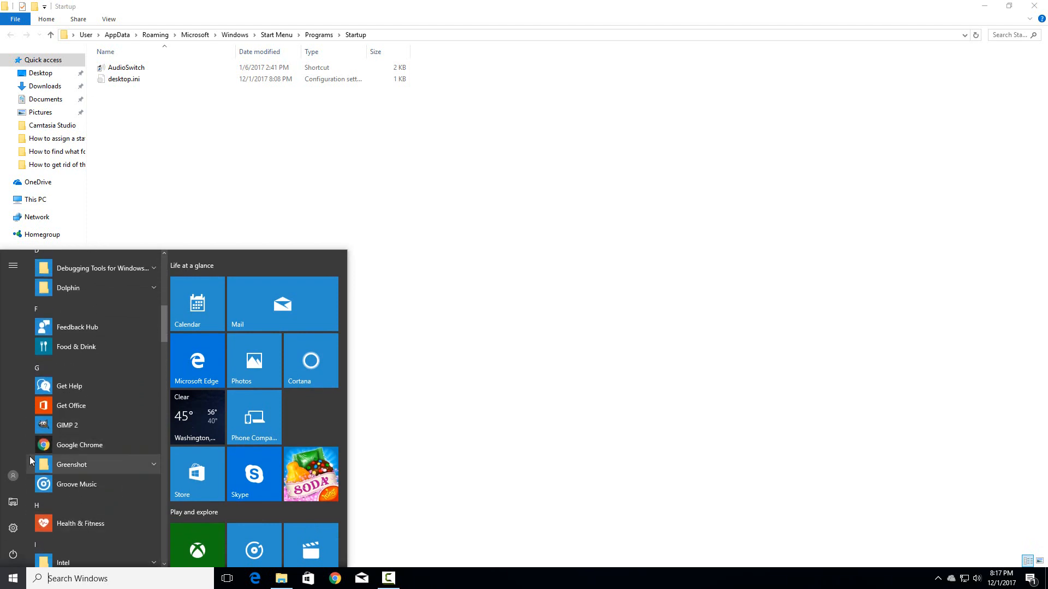
pyautogui.rightClick(80, 445)
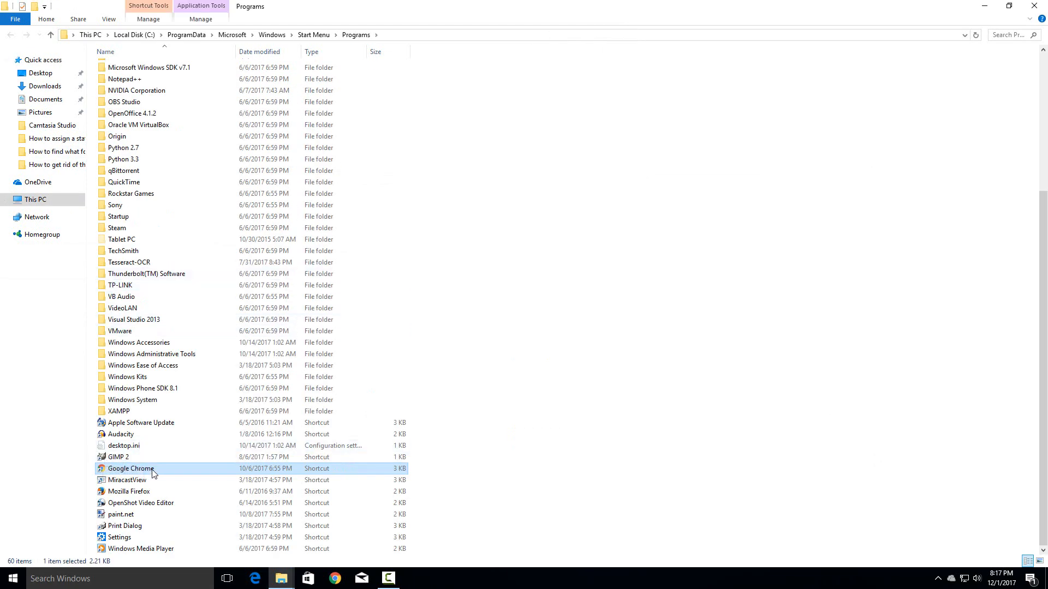
pyautogui.moveTo(124, 469)
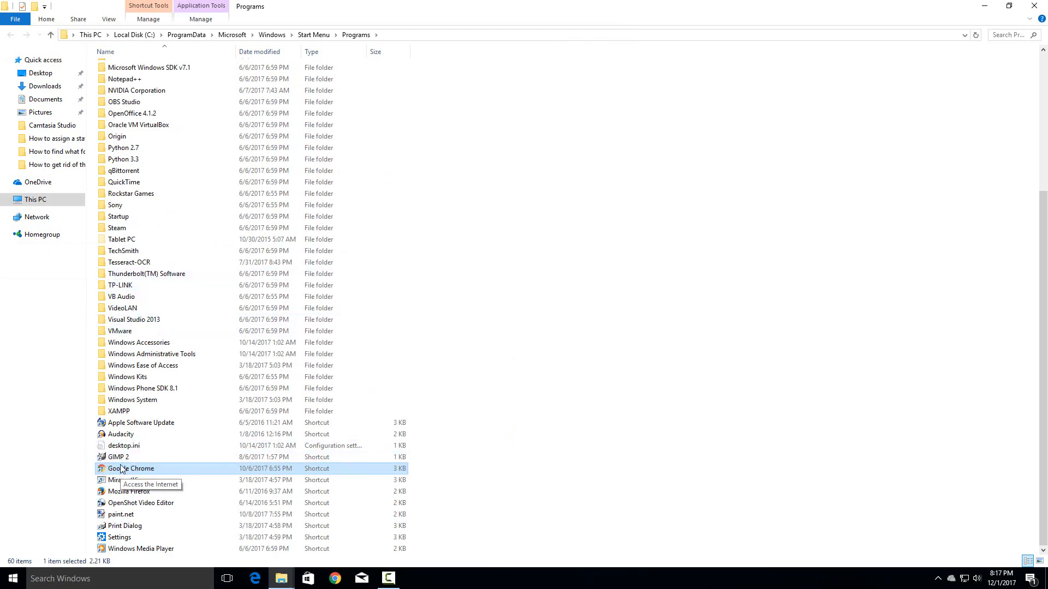
# Copy the Google Chrome shortcut and show the paste menu in the Startup folder.
pyautogui.rightClick(118, 458)
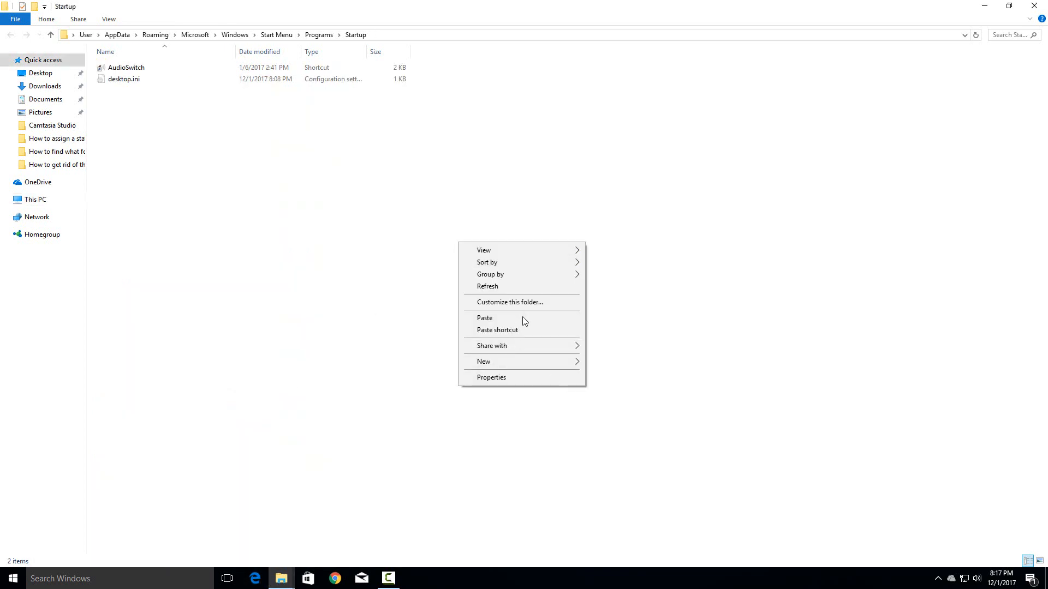
# Paste the Google Chrome shortcut into the Startup folder, which now lists three items.
pyautogui.click(485, 318)
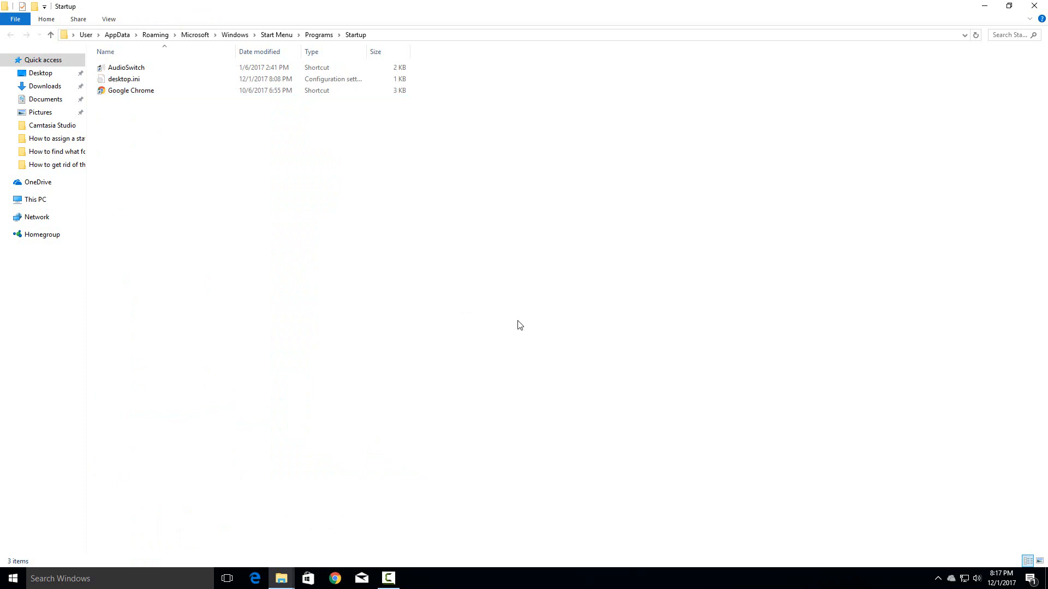
pyautogui.moveTo(434, 73)
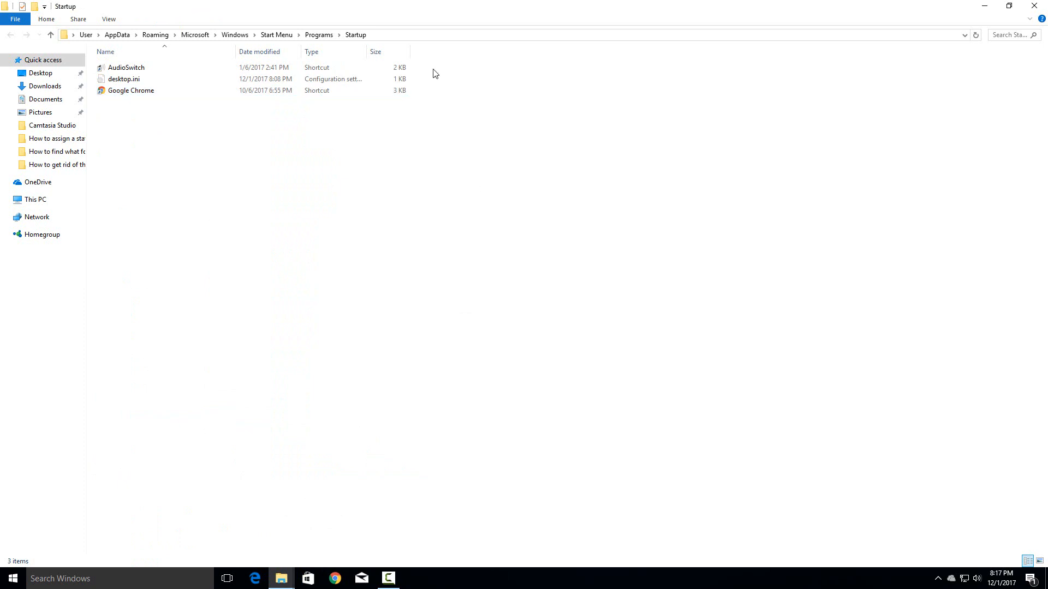
pyautogui.moveTo(51, 220)
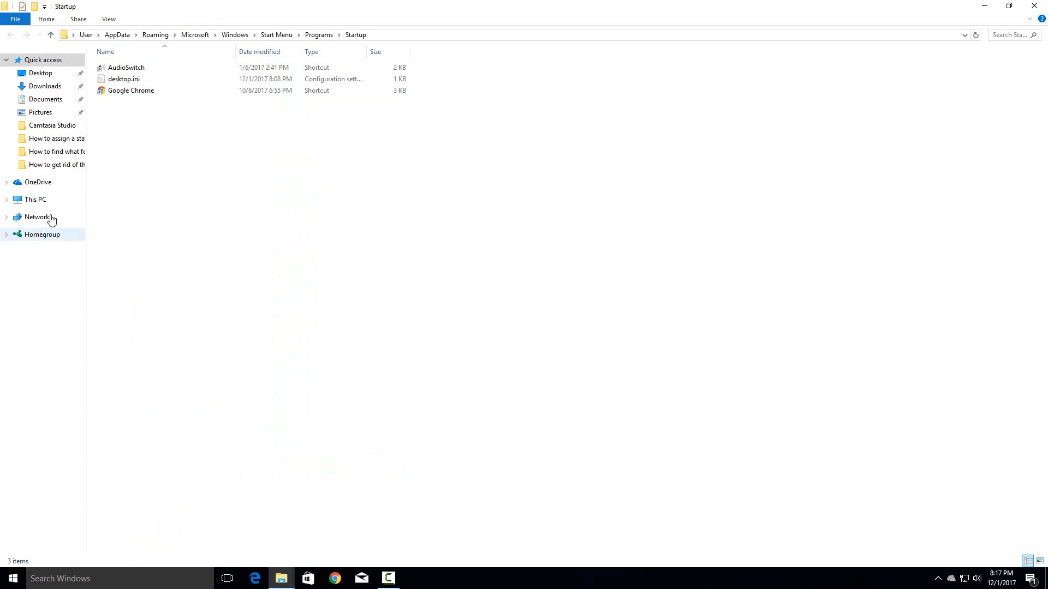
pyautogui.click(131, 90)
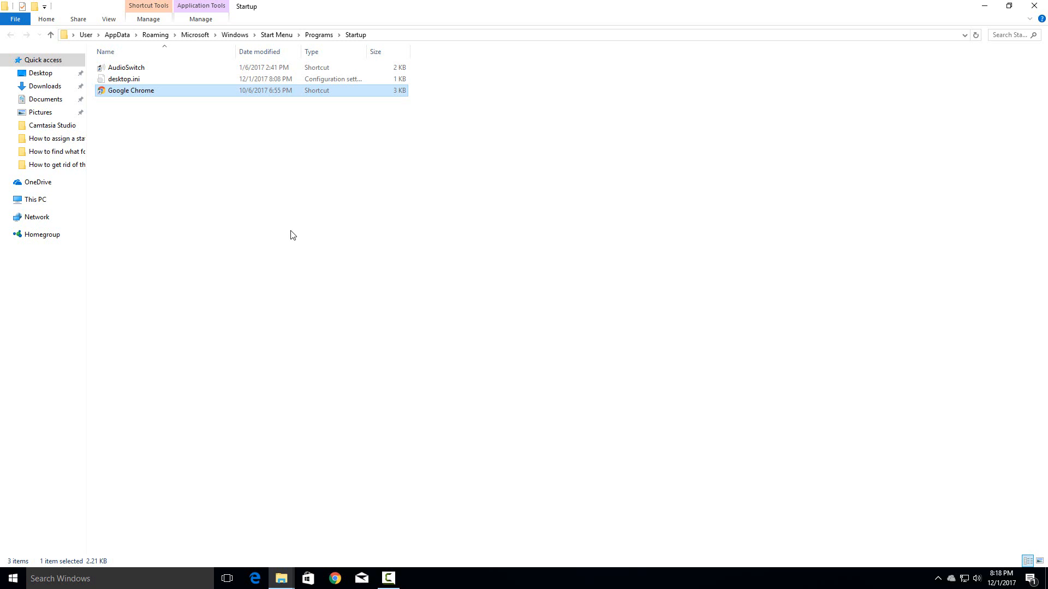
pyautogui.moveTo(237, 169)
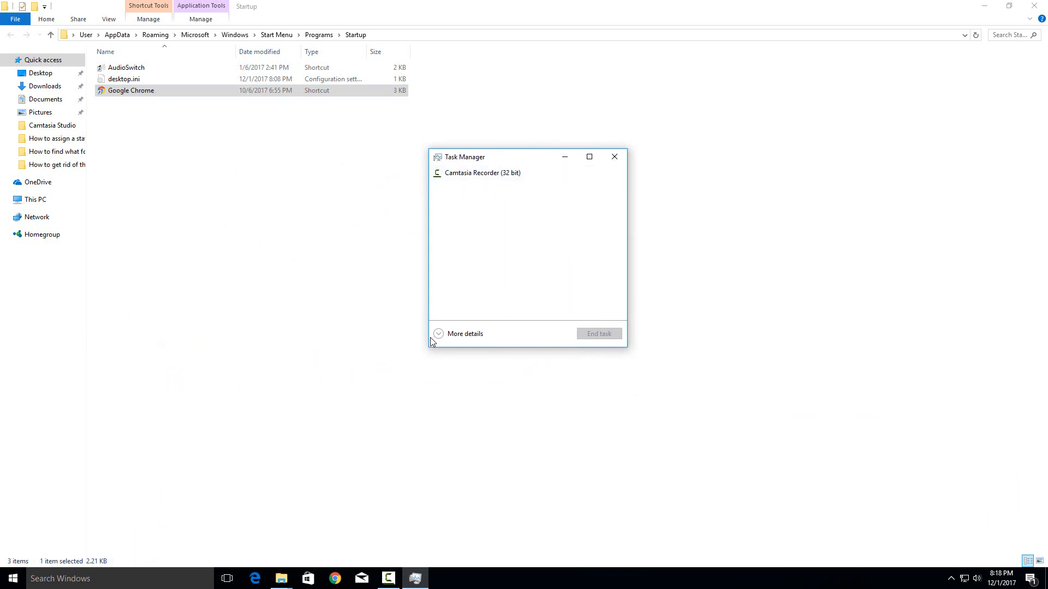
# Show Task Manager's full view and its Startup programs list.
pyautogui.click(464, 334)
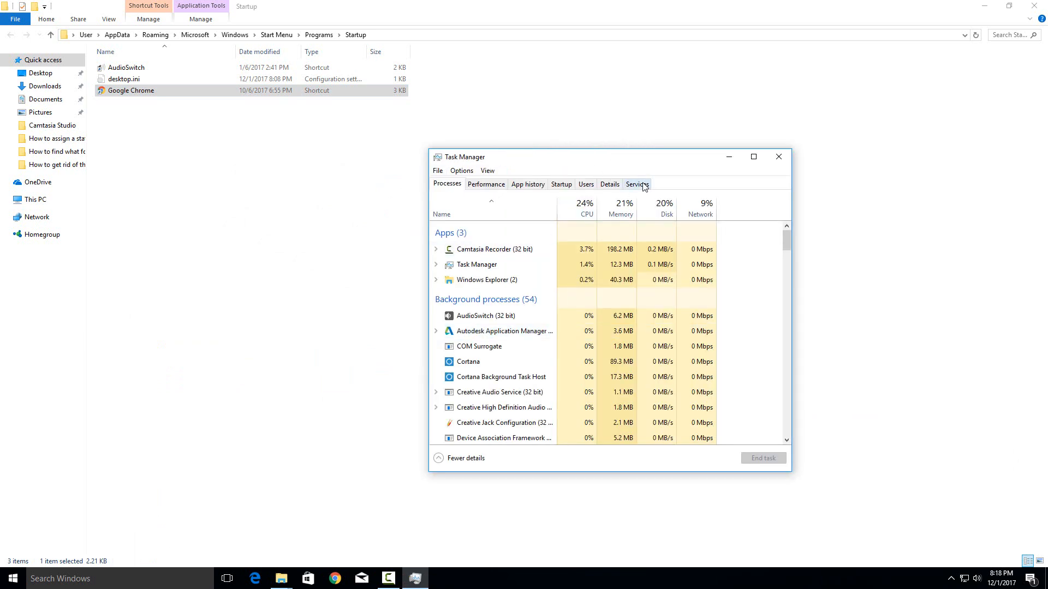
pyautogui.click(561, 185)
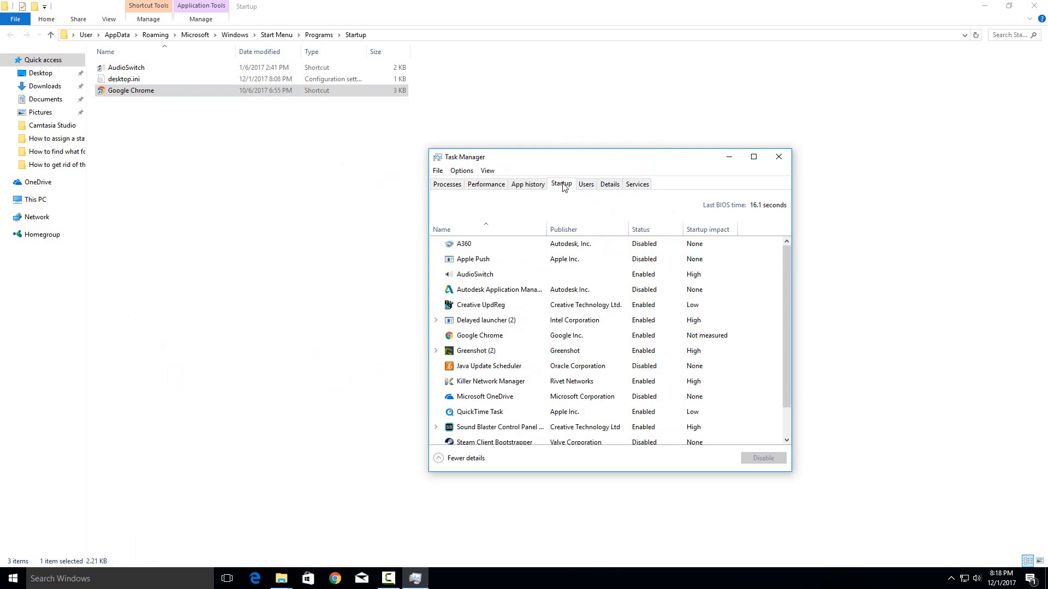
pyautogui.click(498, 290)
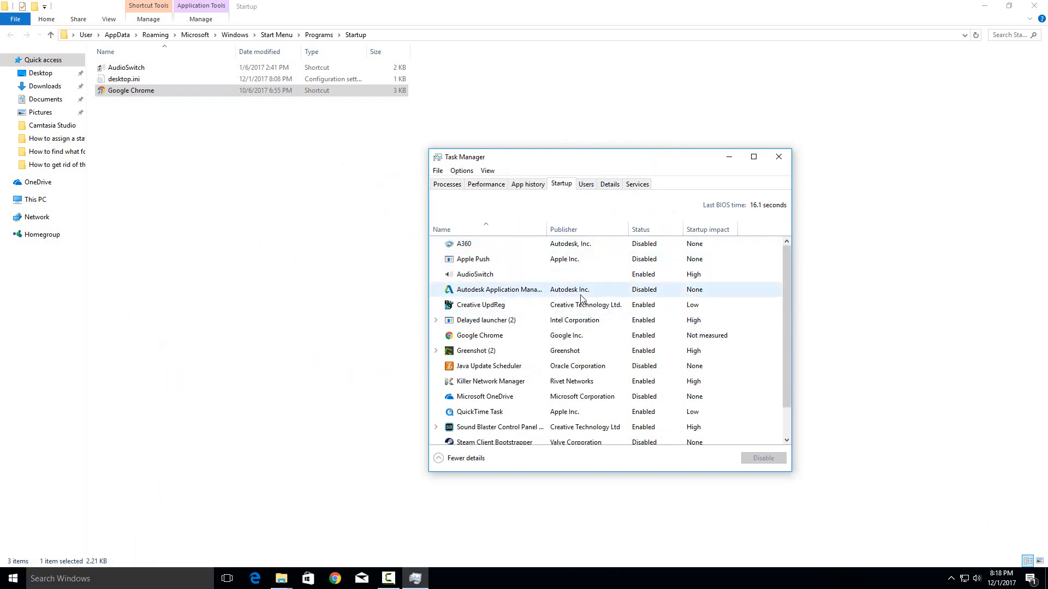
pyautogui.scroll(-3)
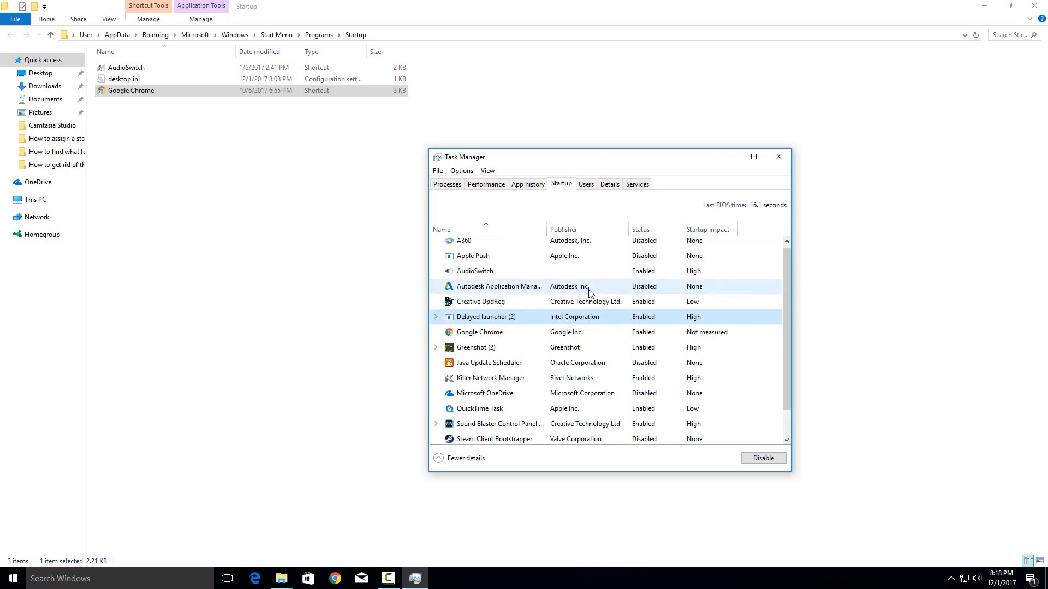
# Select Greenshot in the startup list and disable it.
pyautogui.click(498, 286)
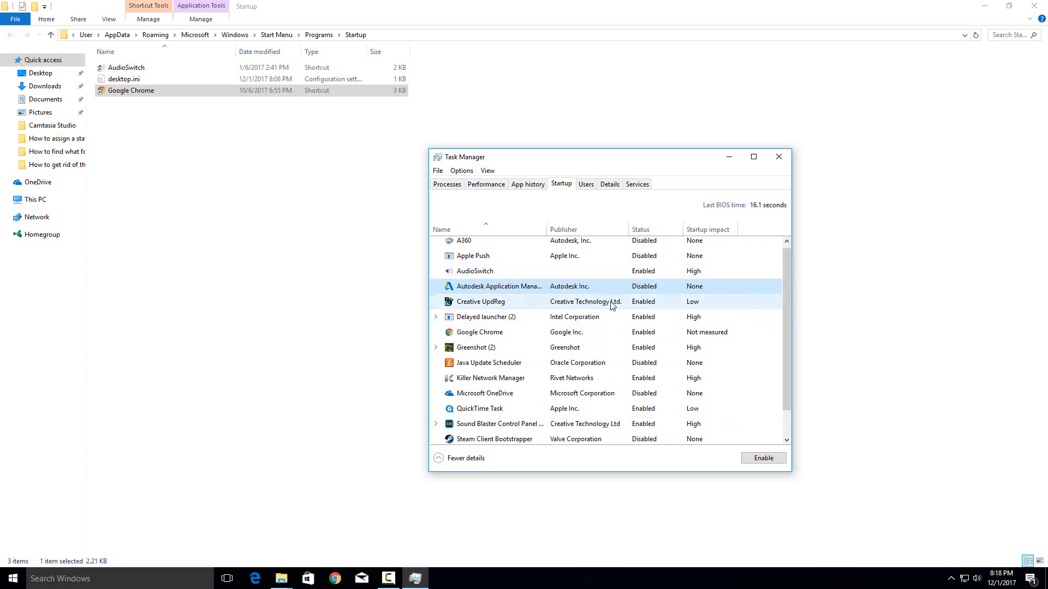
pyautogui.scroll(-3)
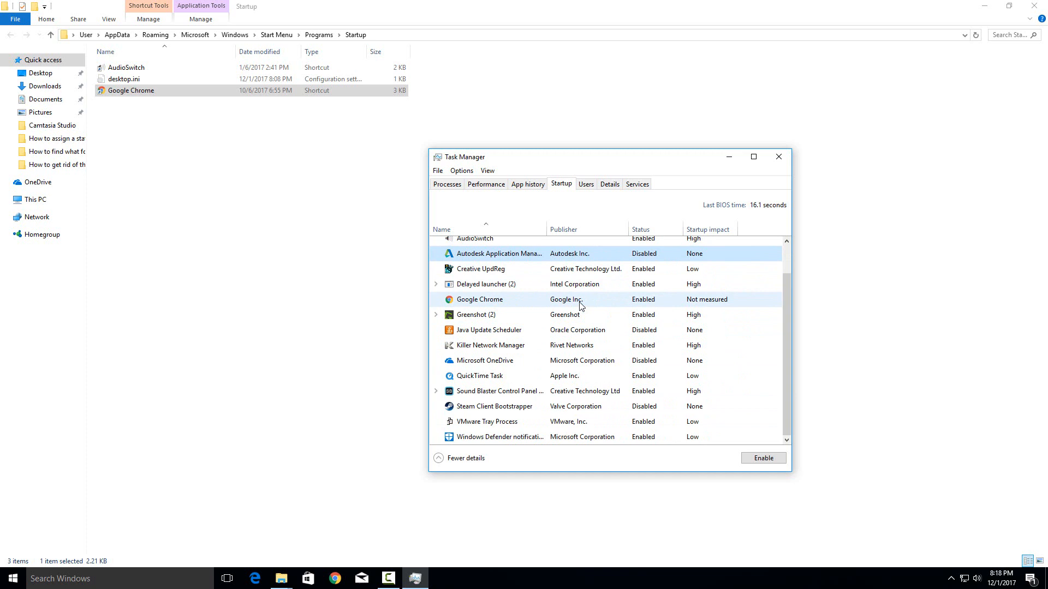
pyautogui.click(475, 315)
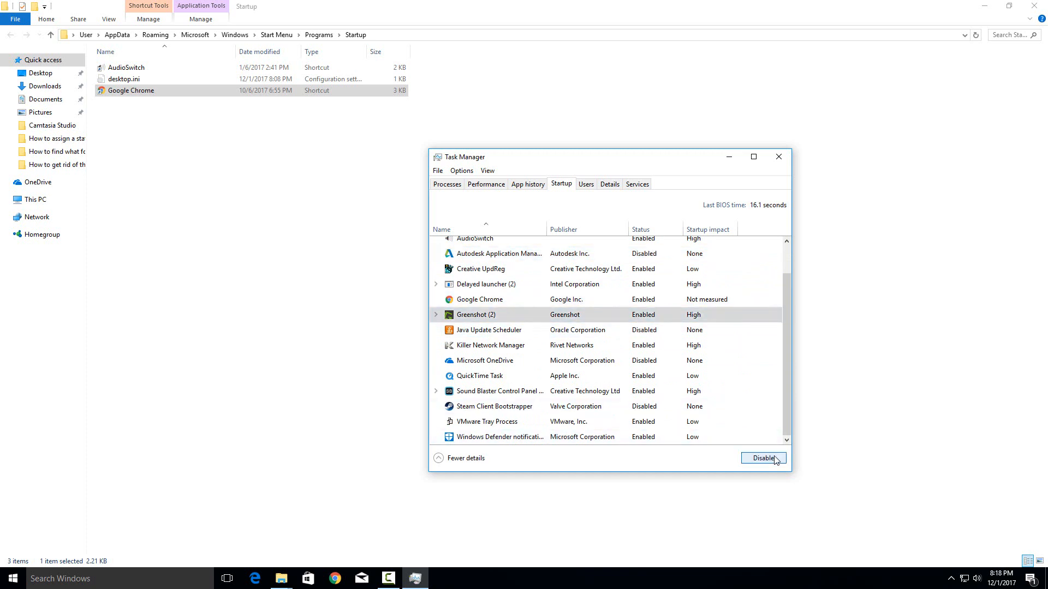
pyautogui.click(762, 458)
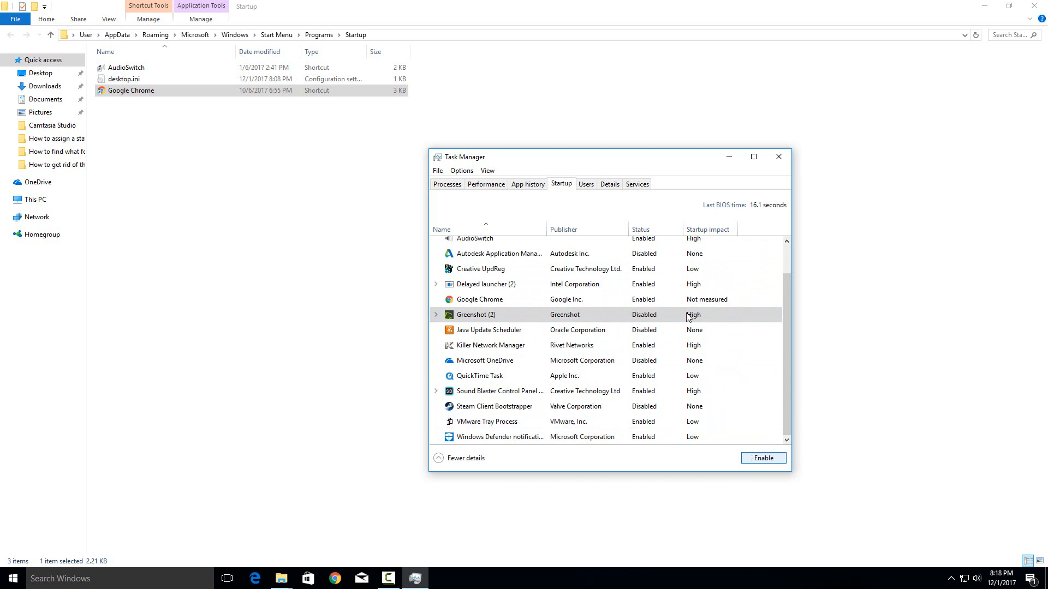